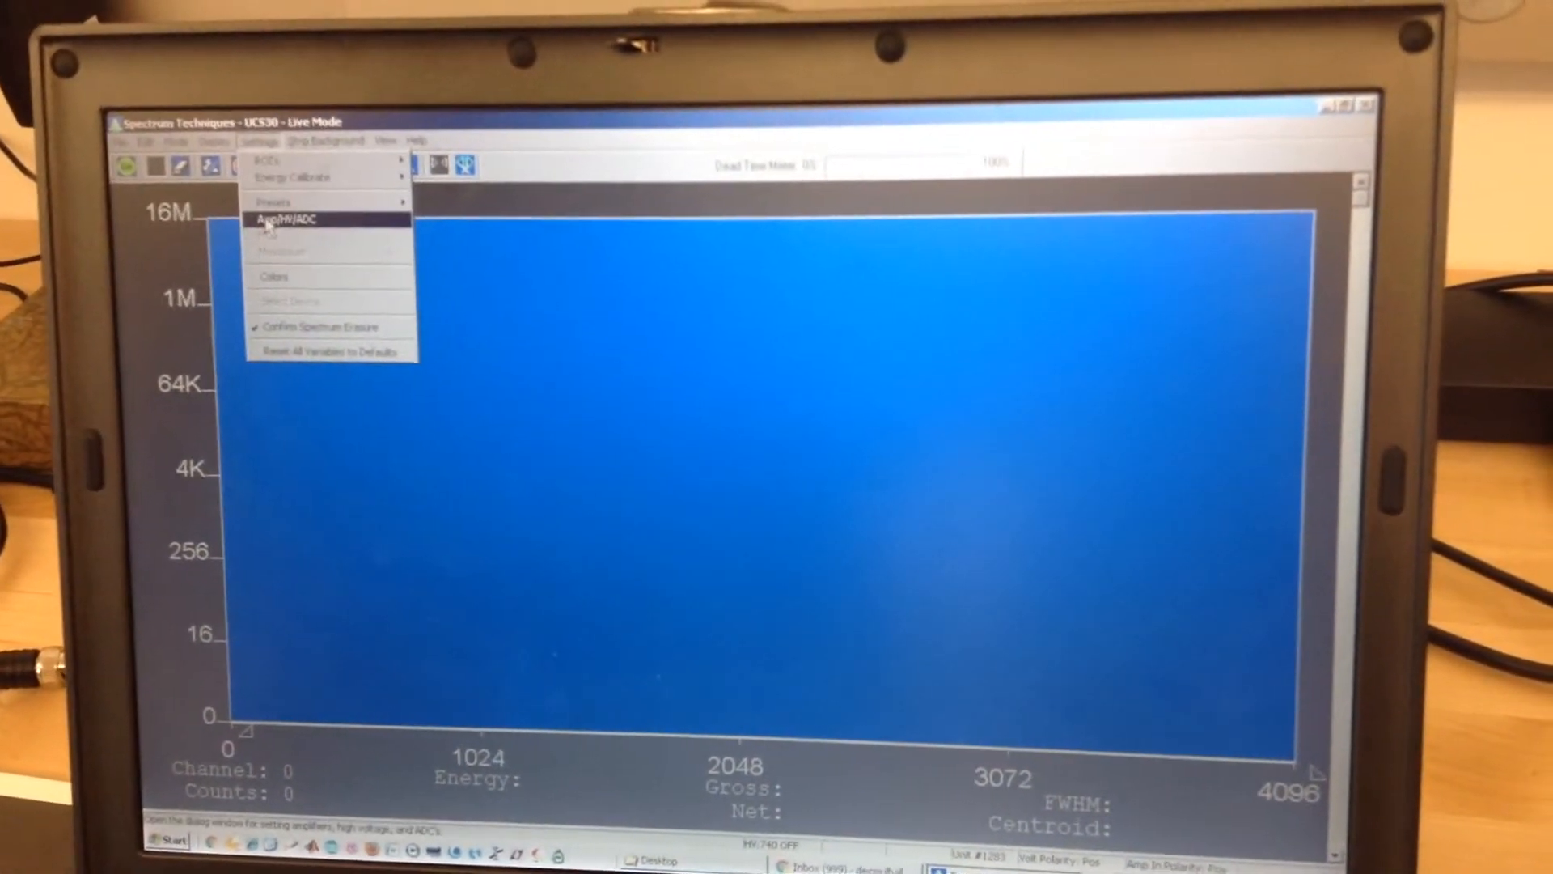
Open the Amp/HV/ADC Settings dialog, currently showing high voltage off, coarse gain 8, 4096 conversion gain
left_click(284, 219)
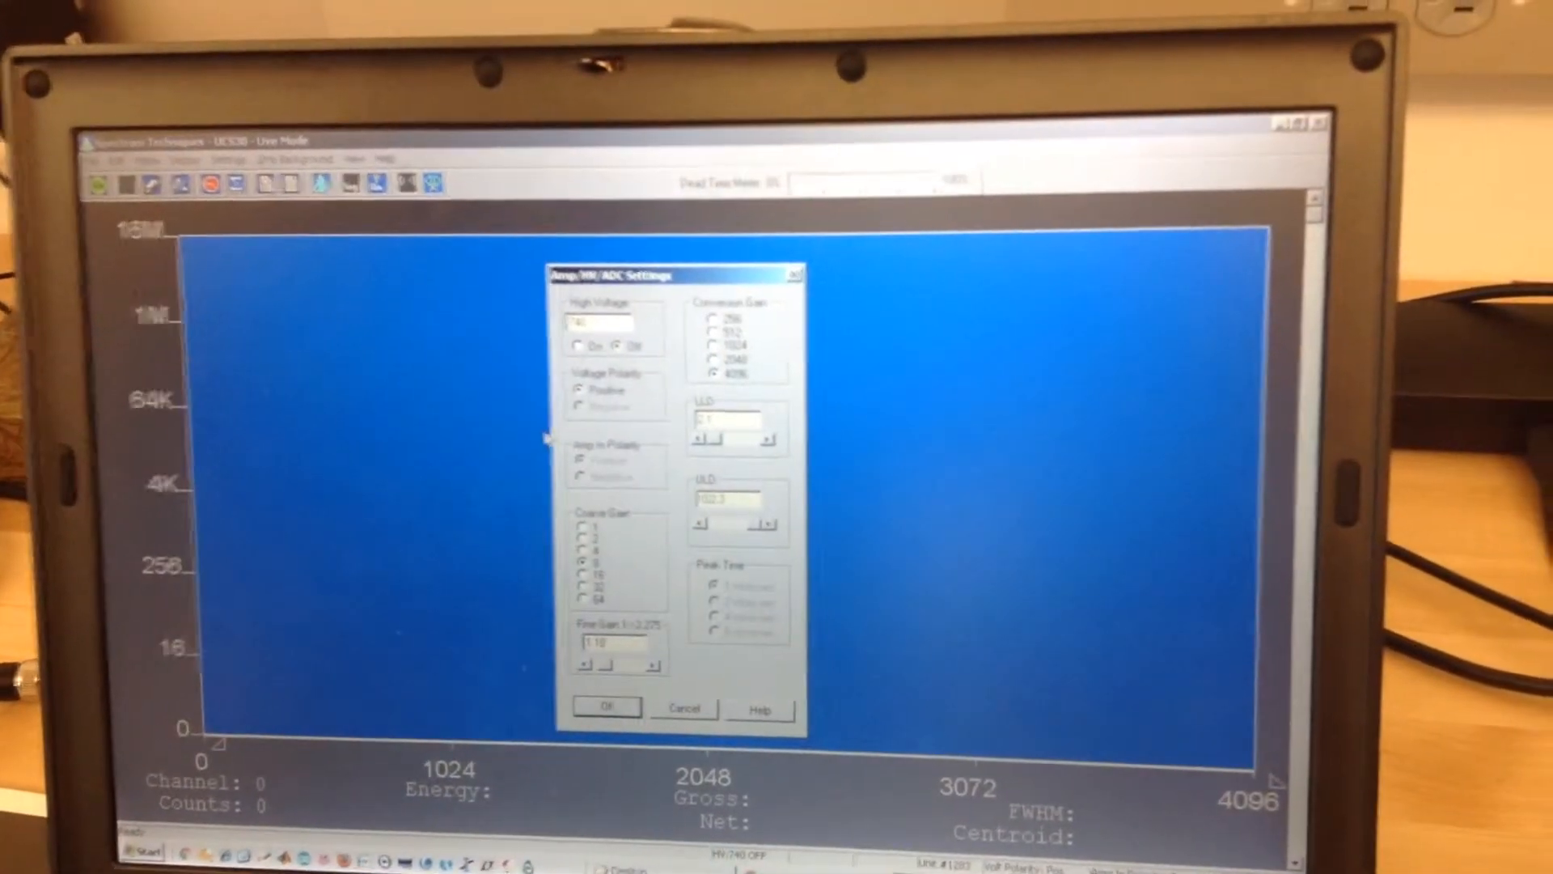